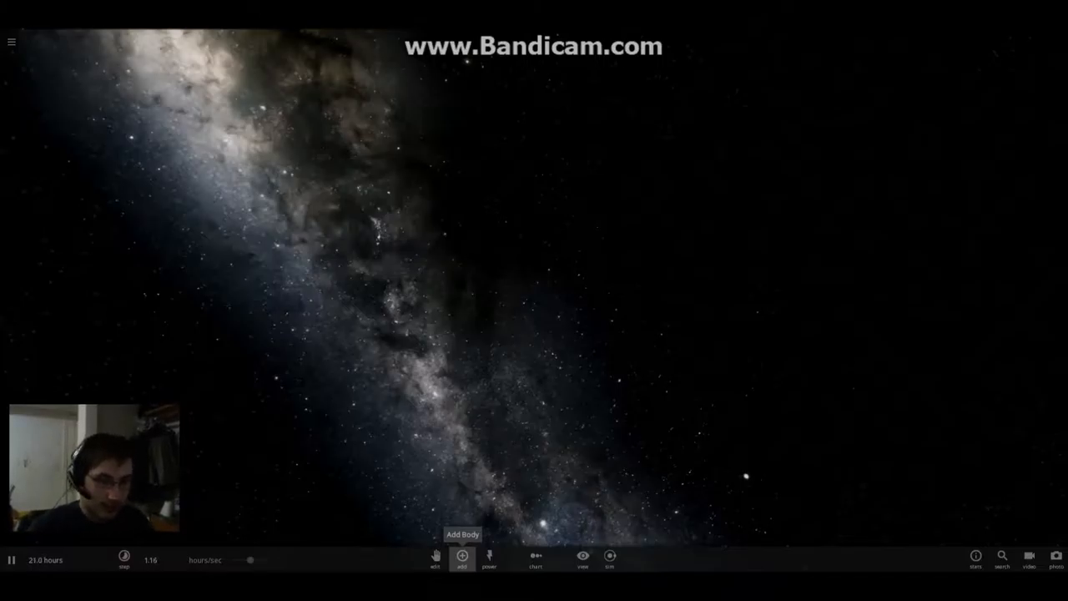
- Add a star from the Stars catalogue into the empty space scene
left_click(462, 556)
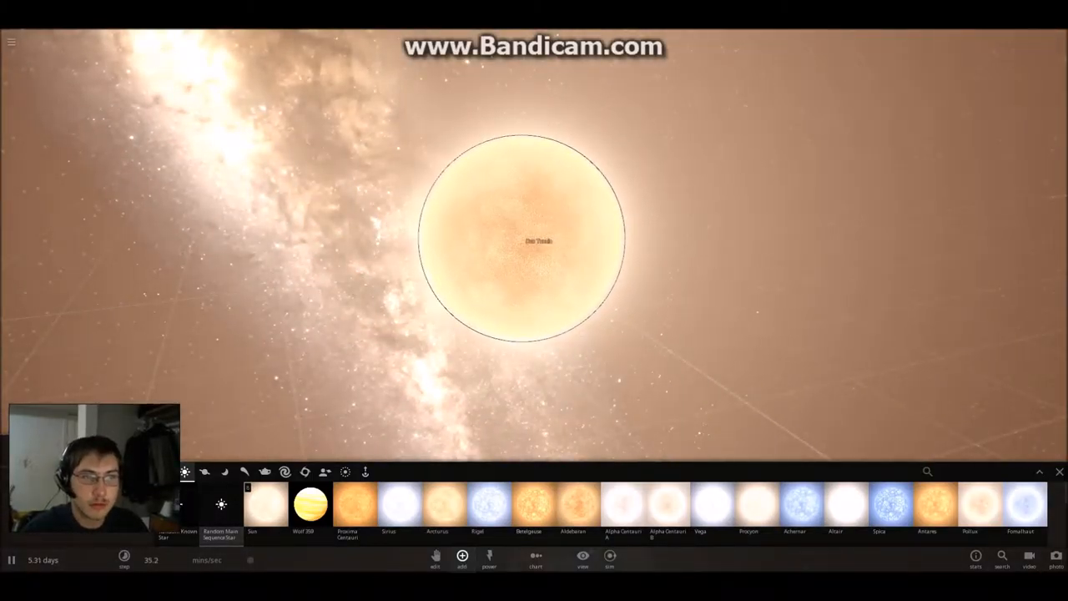
scroll("down", 3)
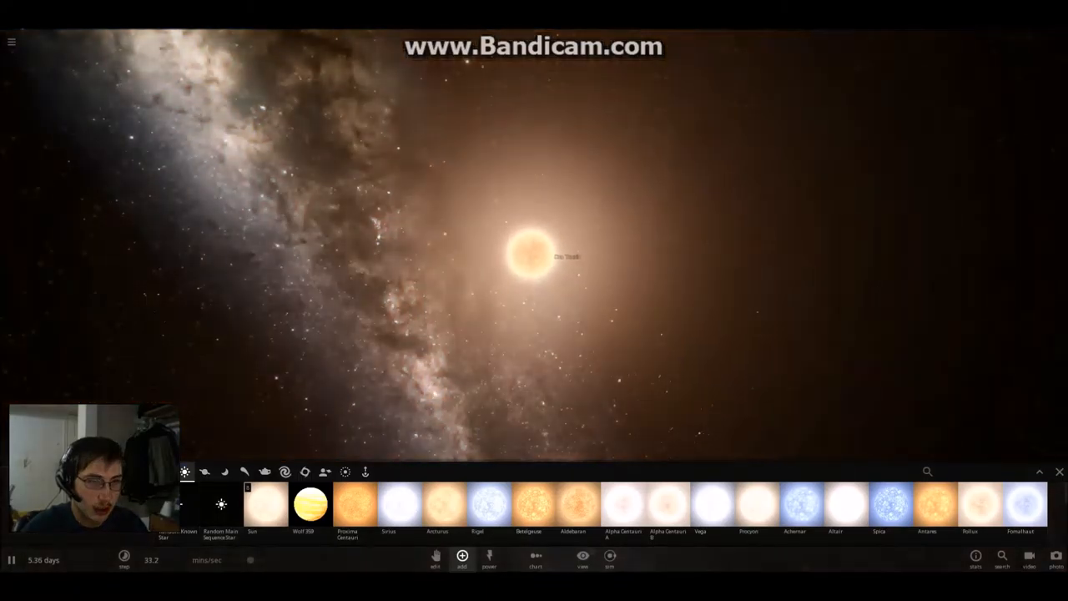
- Explode the star into a supernova with the Explode power, then inspect the remnant
left_click(488, 563)
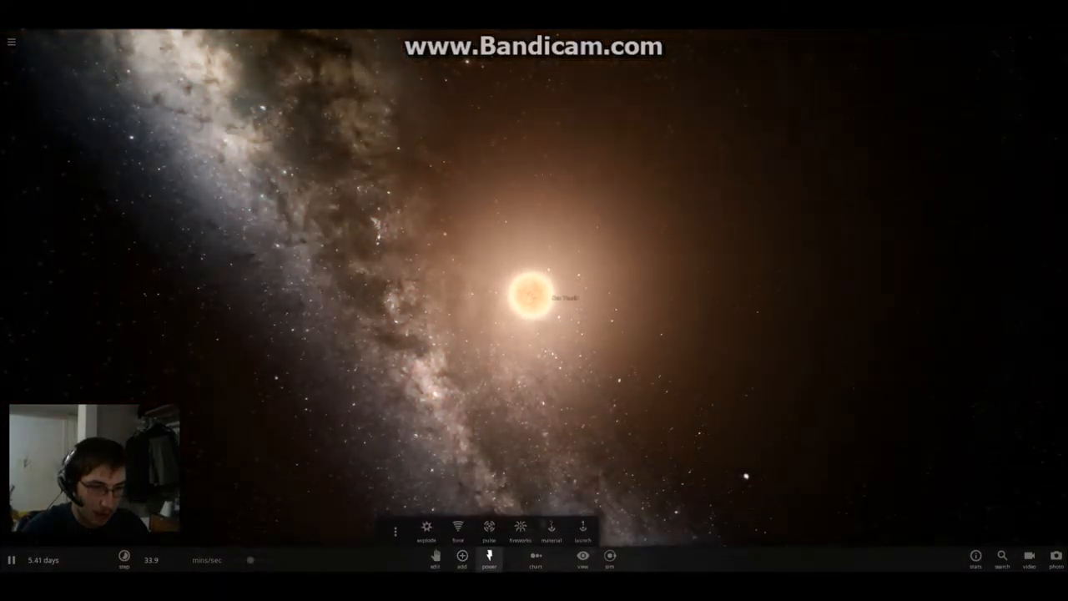
mouse_move(426, 536)
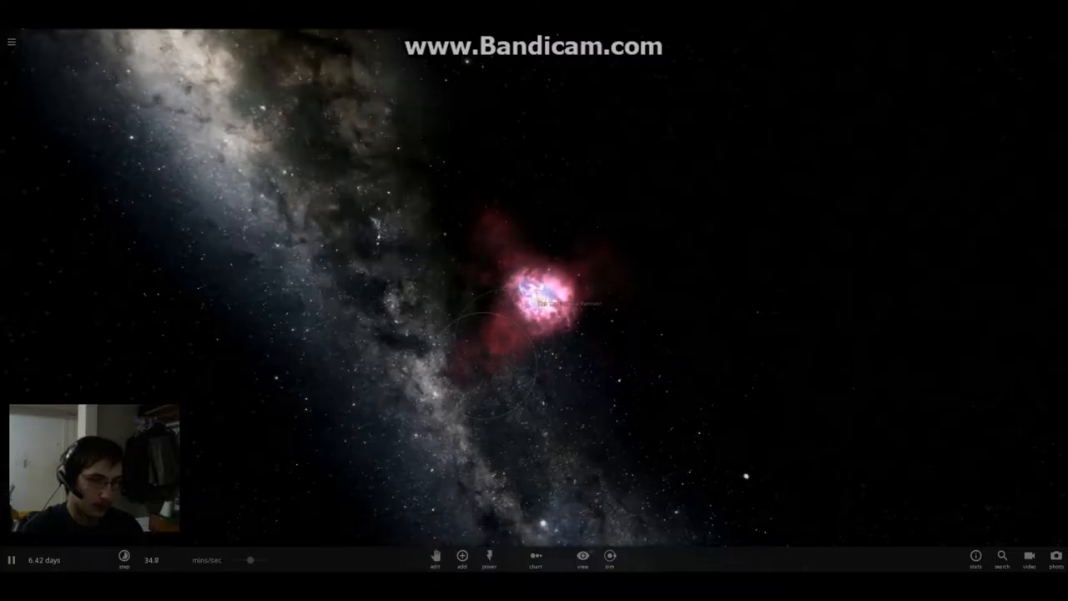
left_click(531, 301)
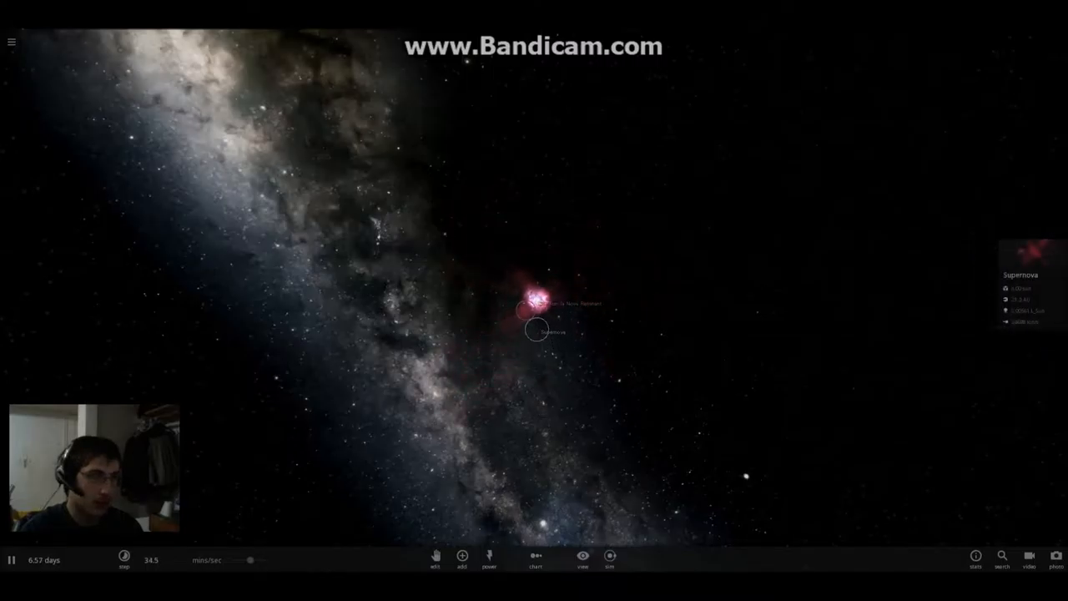
left_click(11, 42)
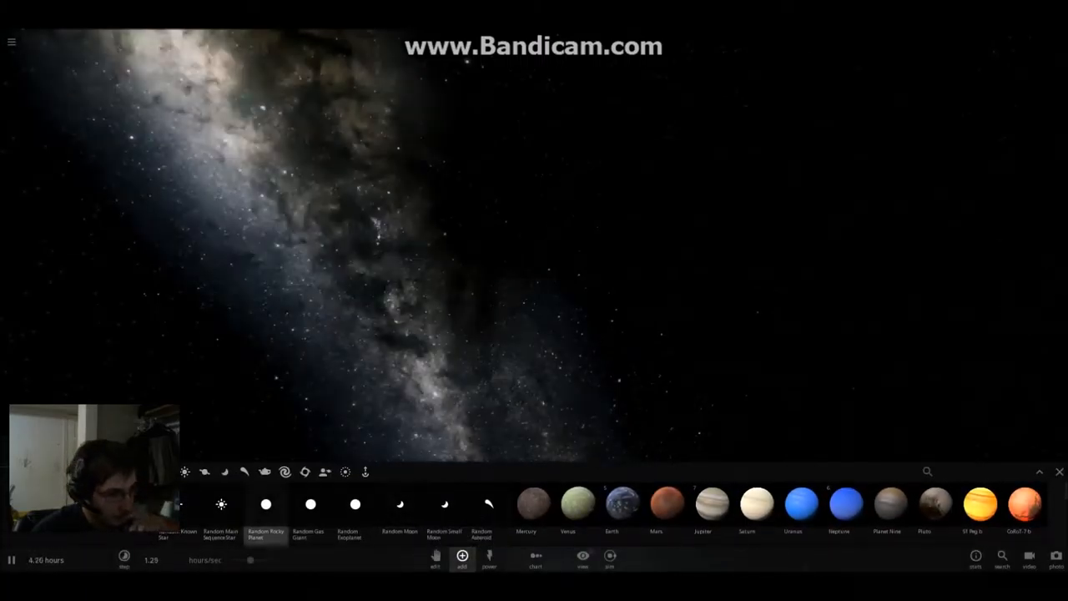
mouse_move(886, 503)
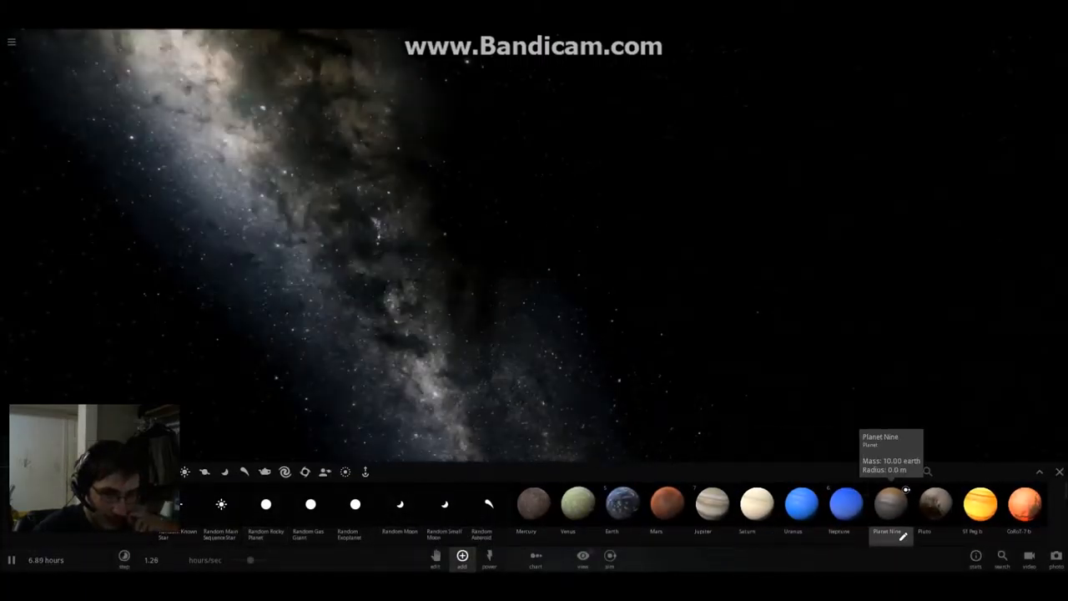
- Pick Jupiter from the planet catalogue and place it in empty space
left_click(885, 503)
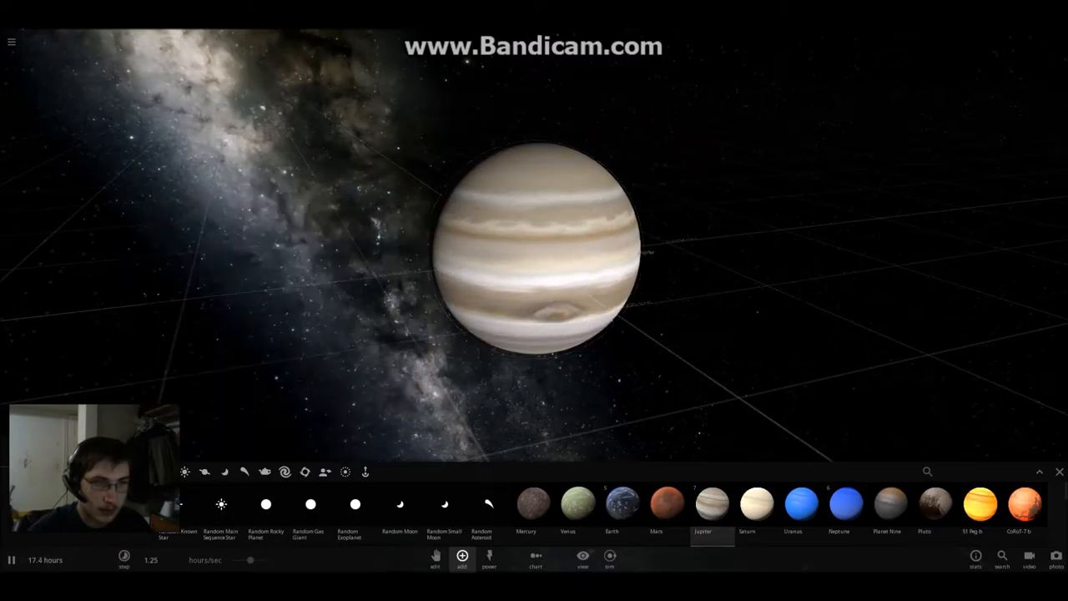
left_click(706, 500)
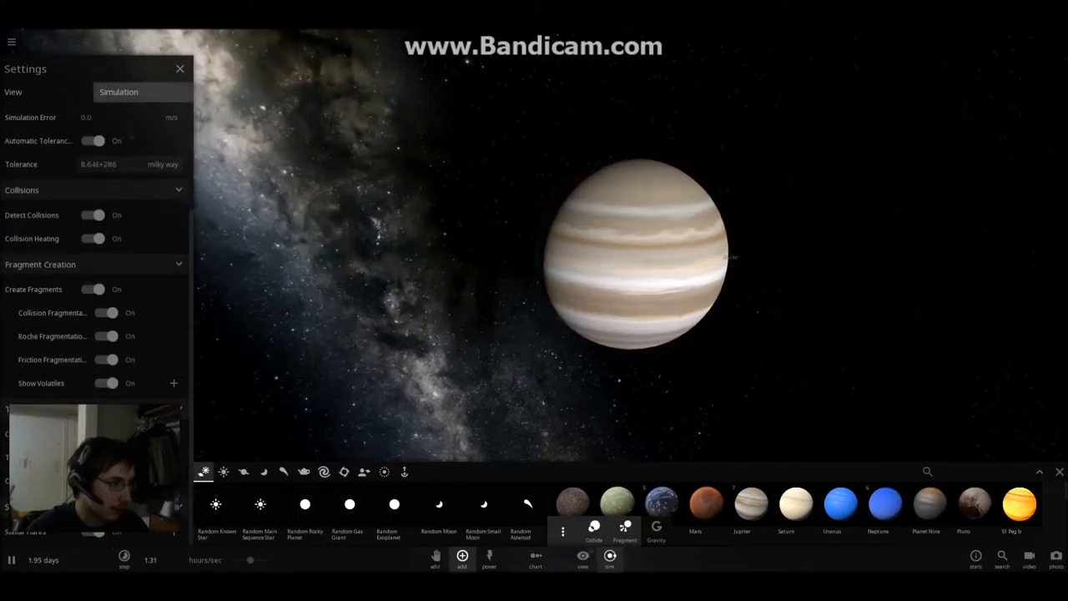
- Close the collision and fragmentation settings panel
left_click(179, 68)
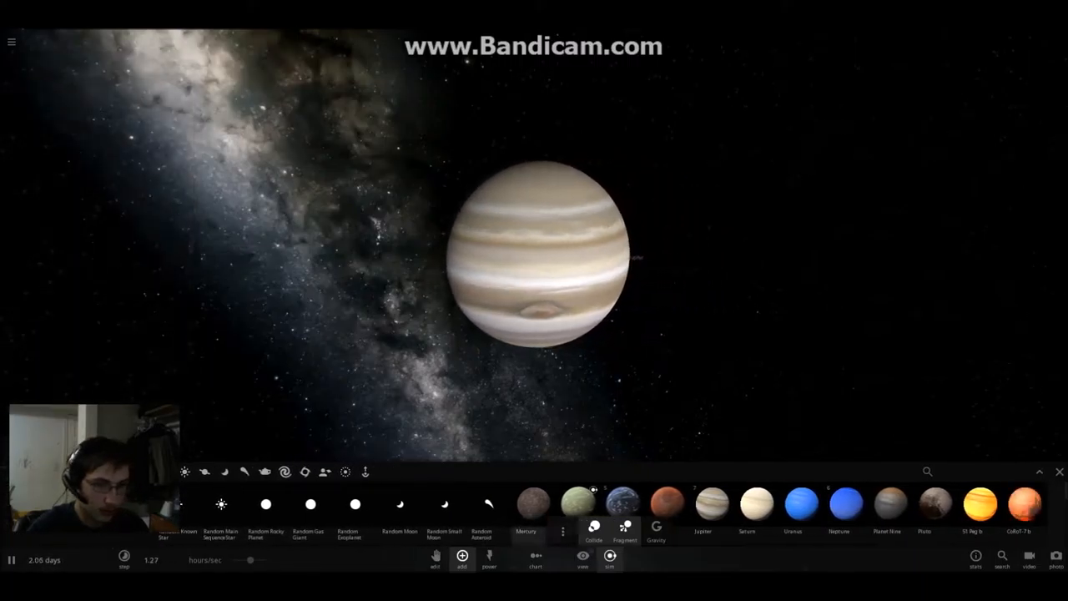
mouse_move(886, 499)
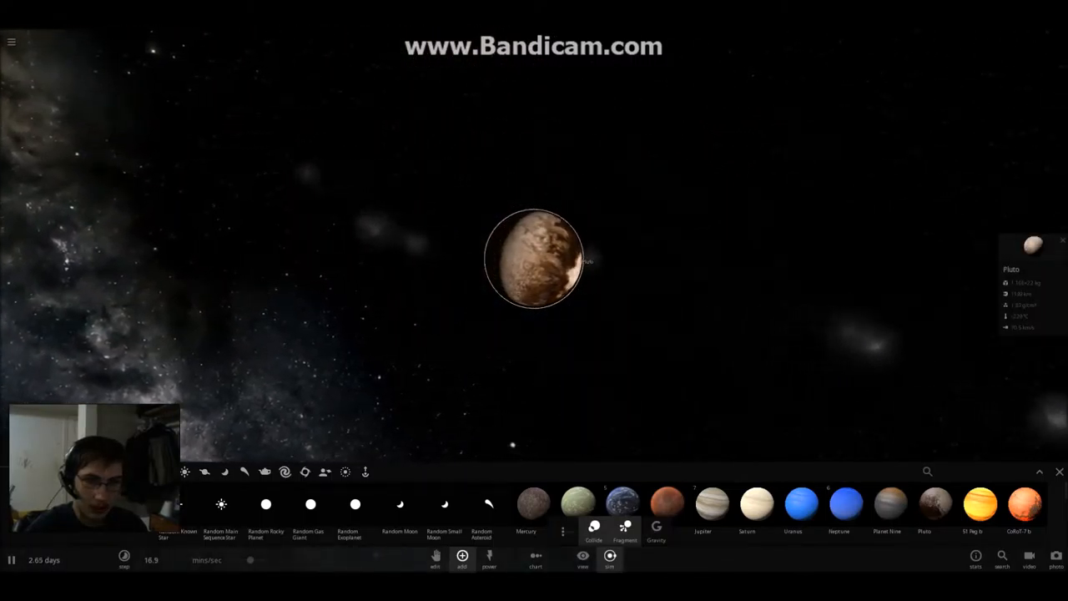
- Open Pluto's properties, then view Jupiter's Motion tab listing Pluto as strongest attractor
left_click(1035, 246)
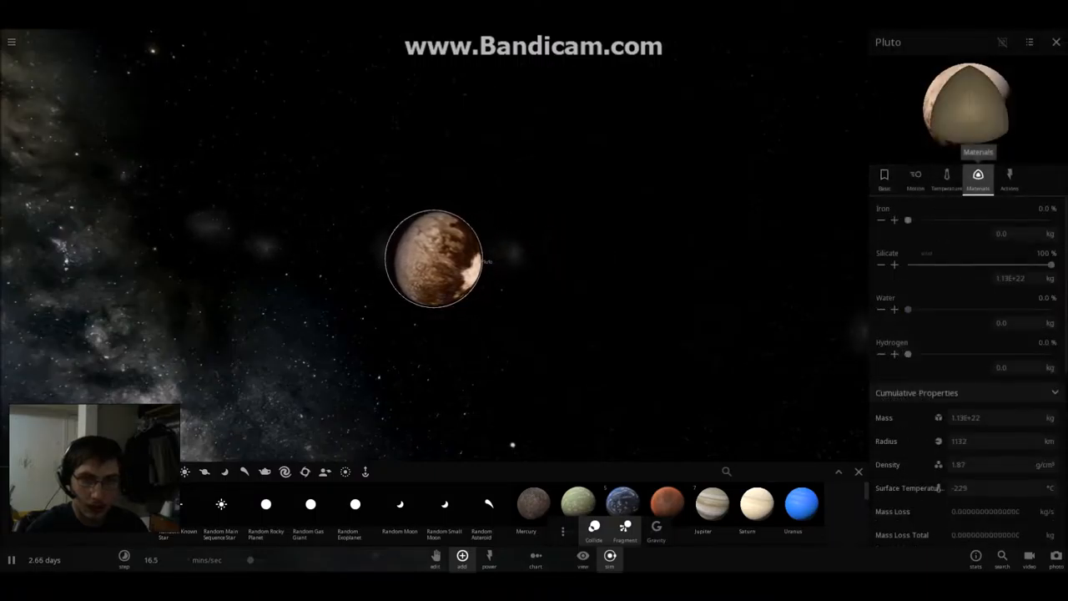
left_click_drag(907, 220, 987, 219)
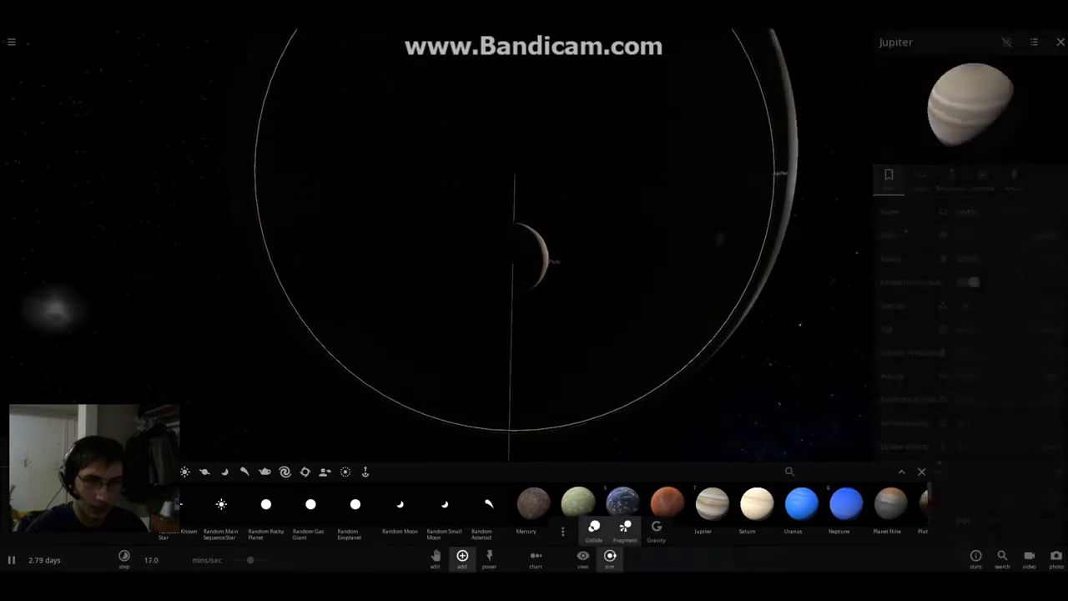
left_click(915, 175)
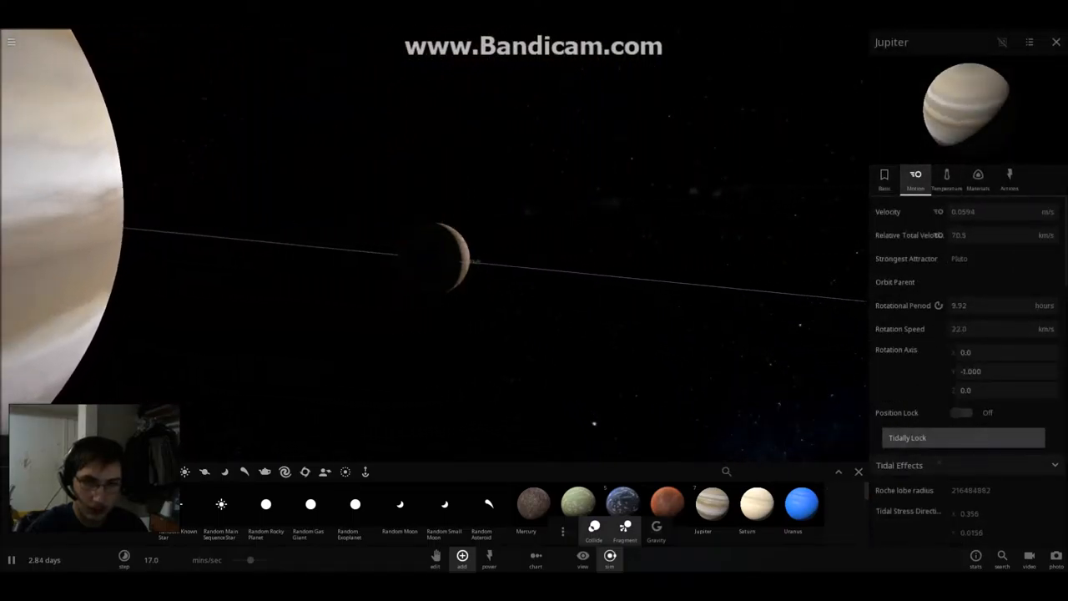
scroll("down", 3)
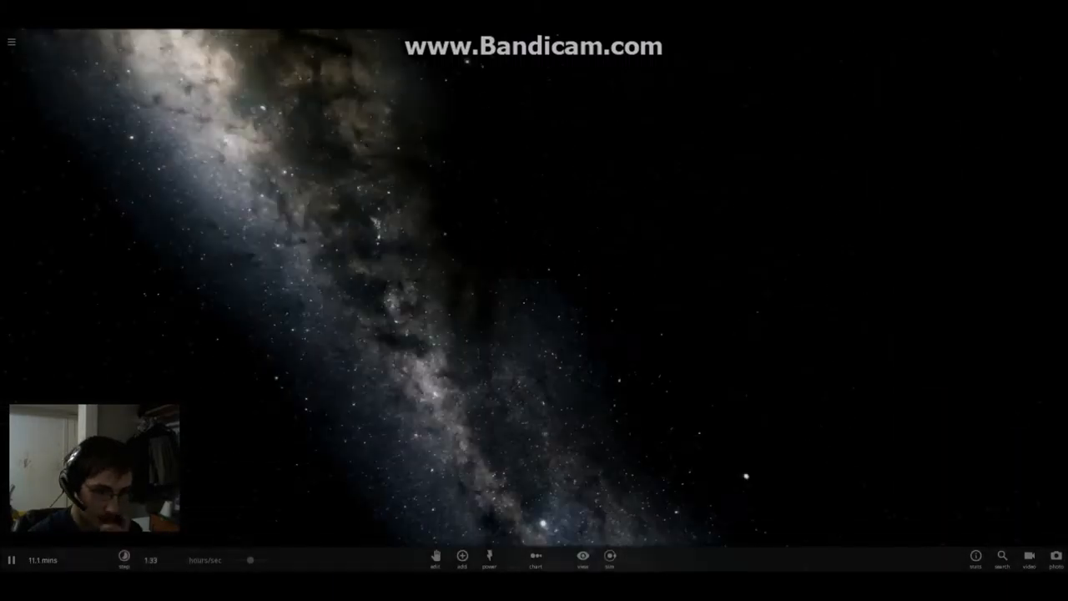
- Add Earth from the body catalogue and bring up the list of moons
left_click(459, 560)
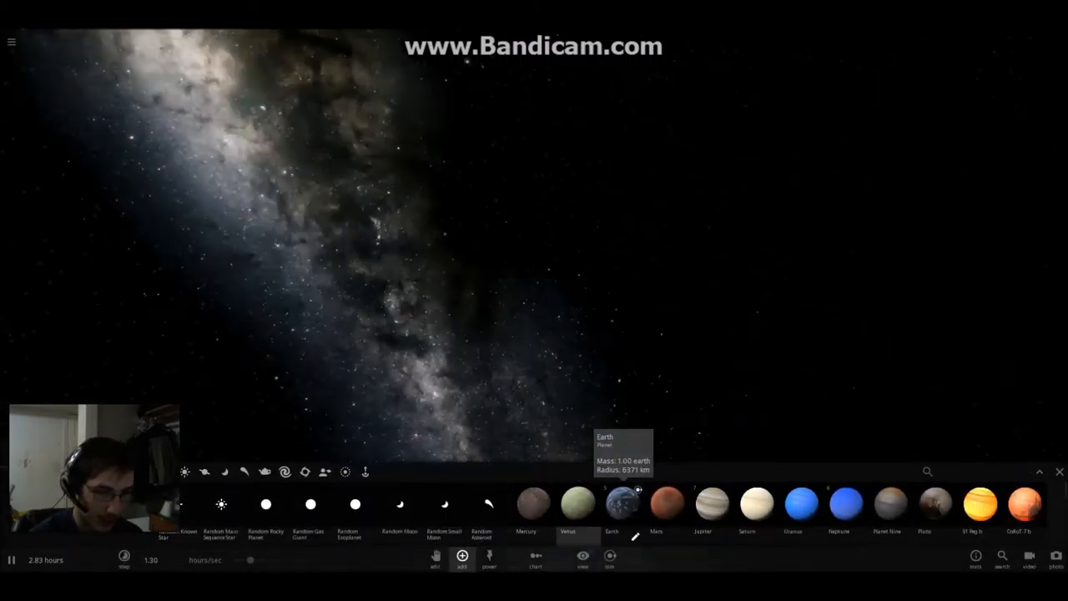
left_click(619, 519)
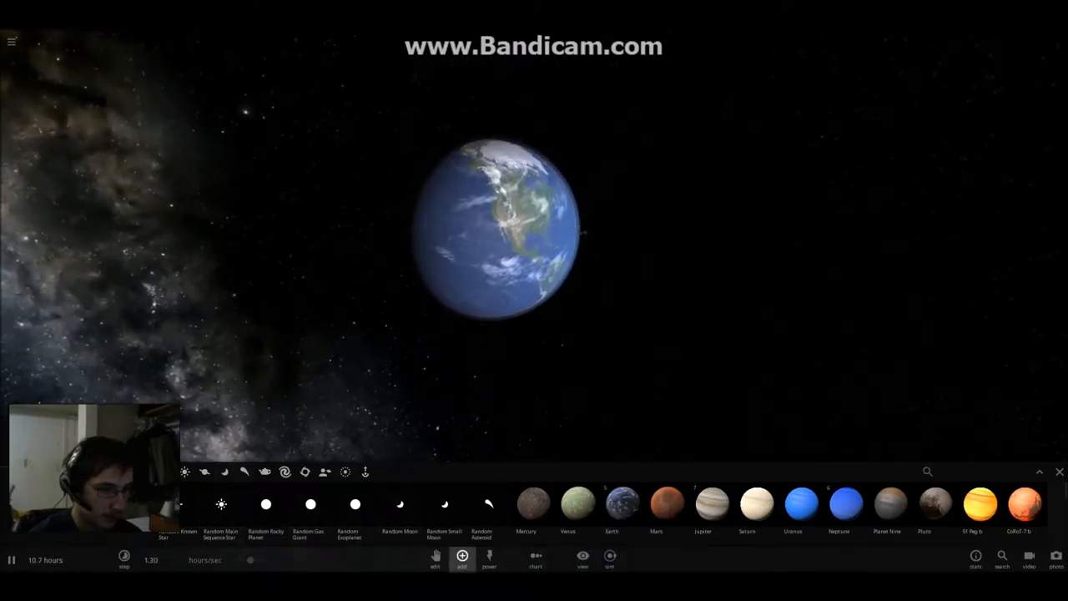
mouse_move(749, 501)
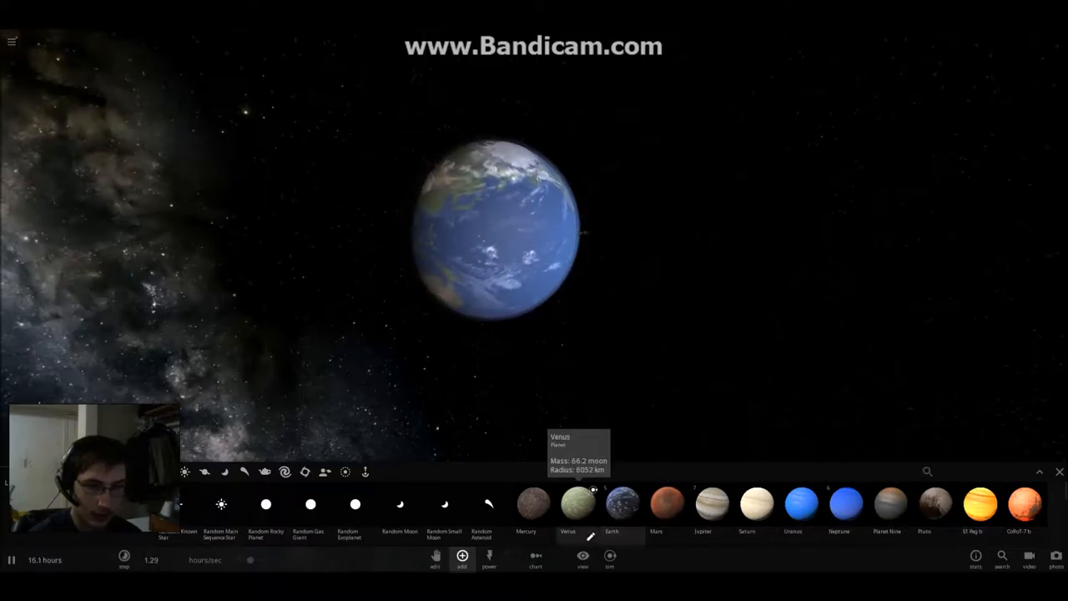
left_click(224, 472)
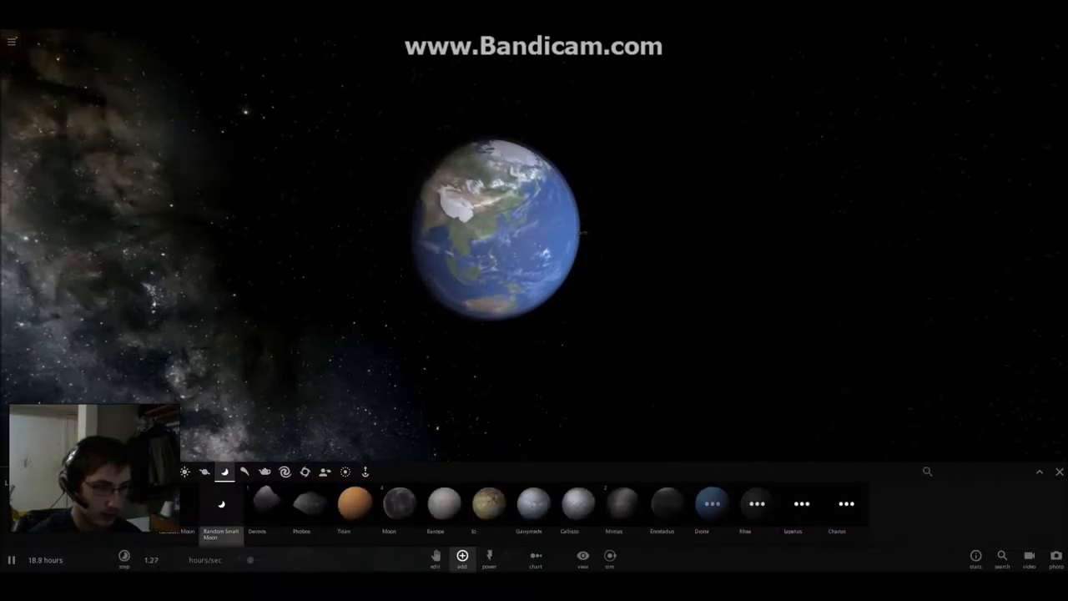
mouse_move(389, 516)
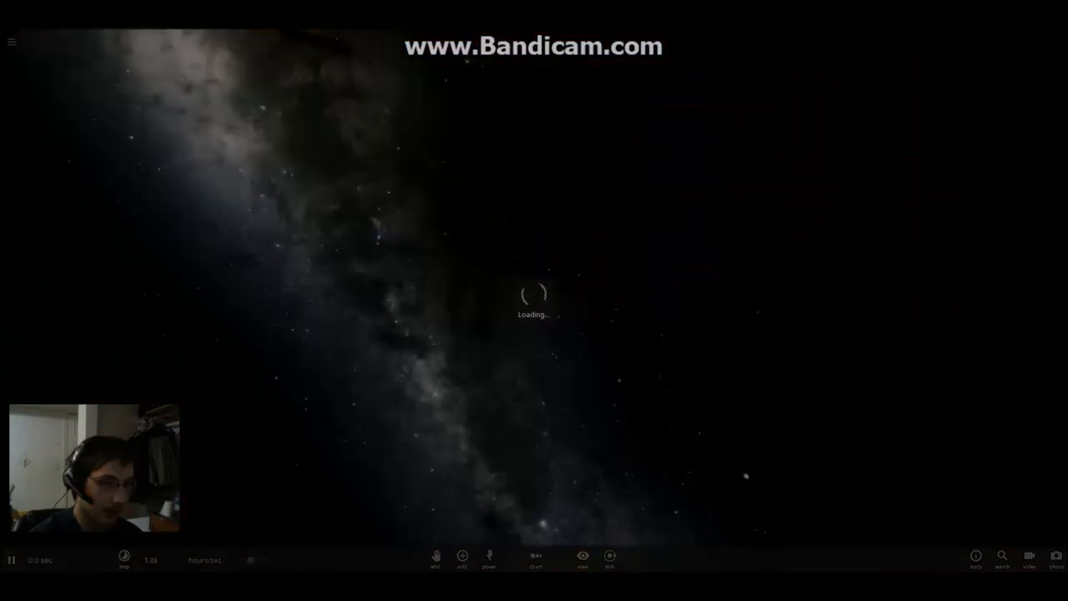
- Open the Add tool in the freshly loaded empty simulation
left_click(459, 563)
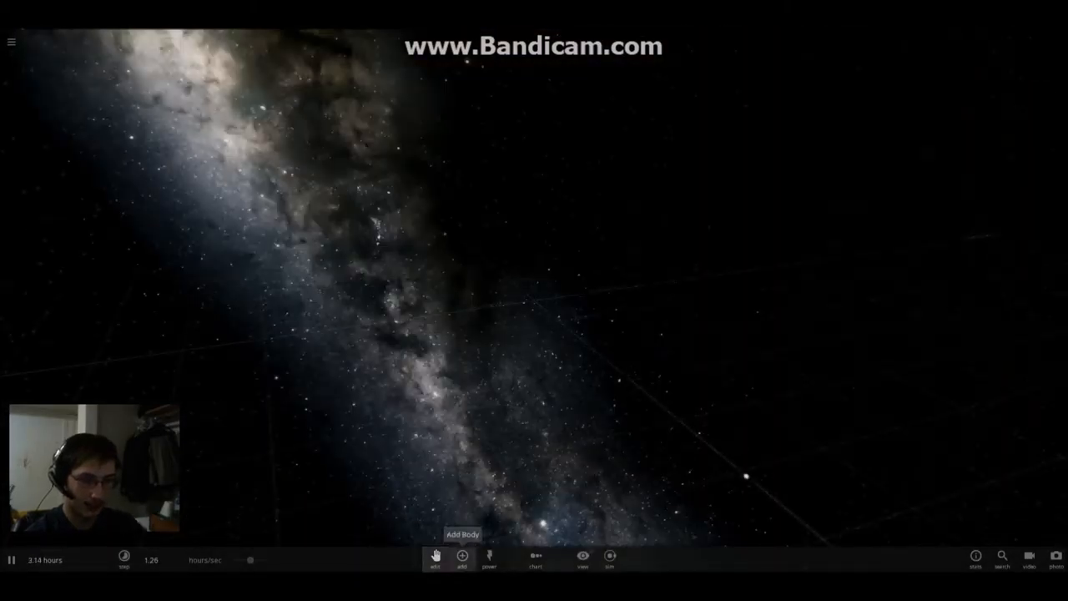
- Place two mutually orbiting Earths from the Planets catalogue, then reset to empty space
left_click(459, 564)
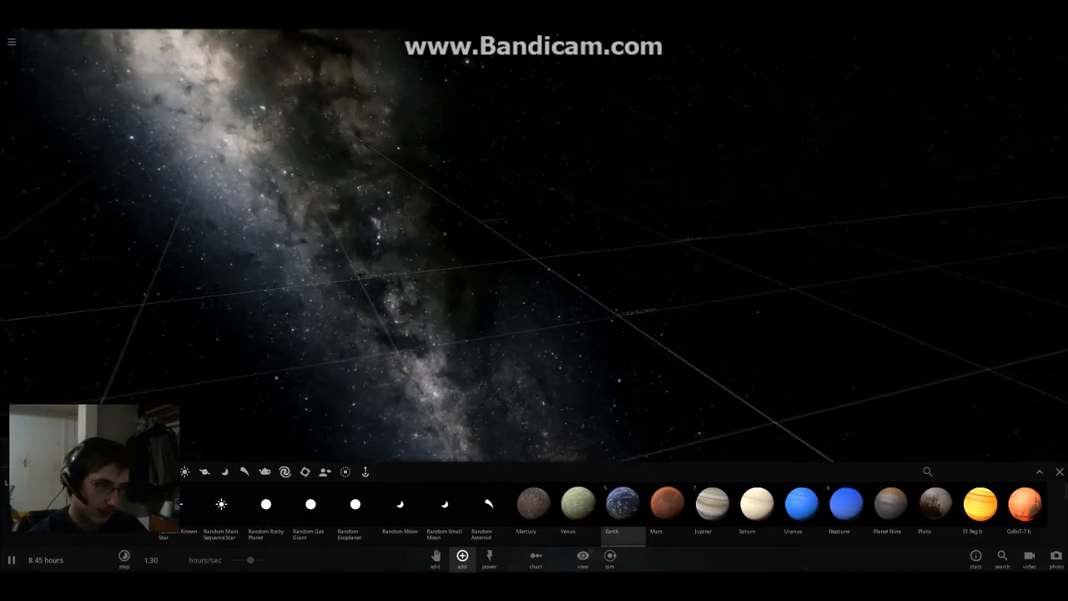
left_click(614, 519)
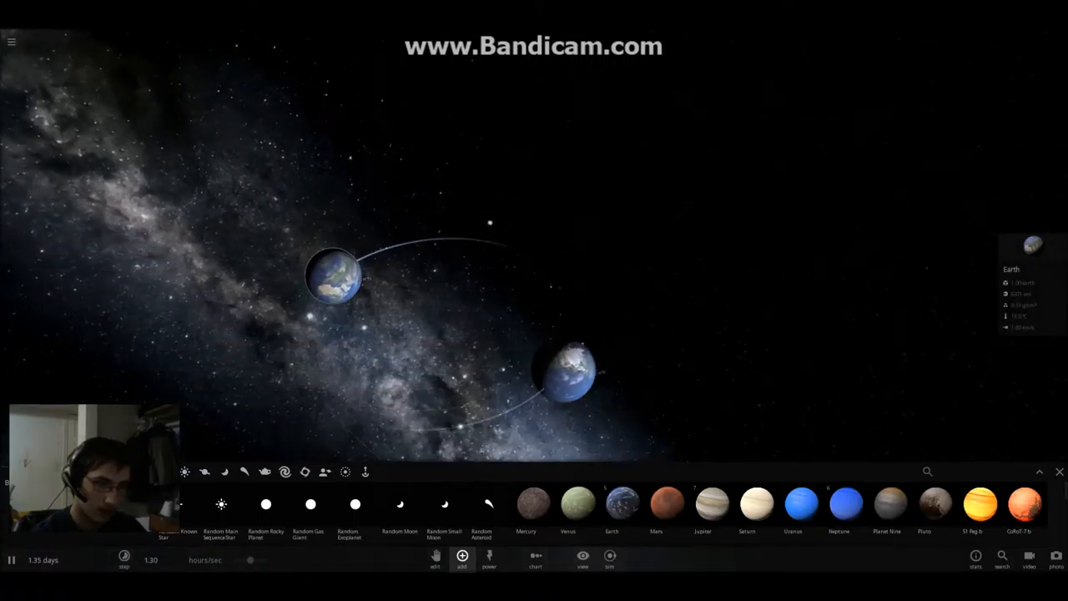
left_click(608, 559)
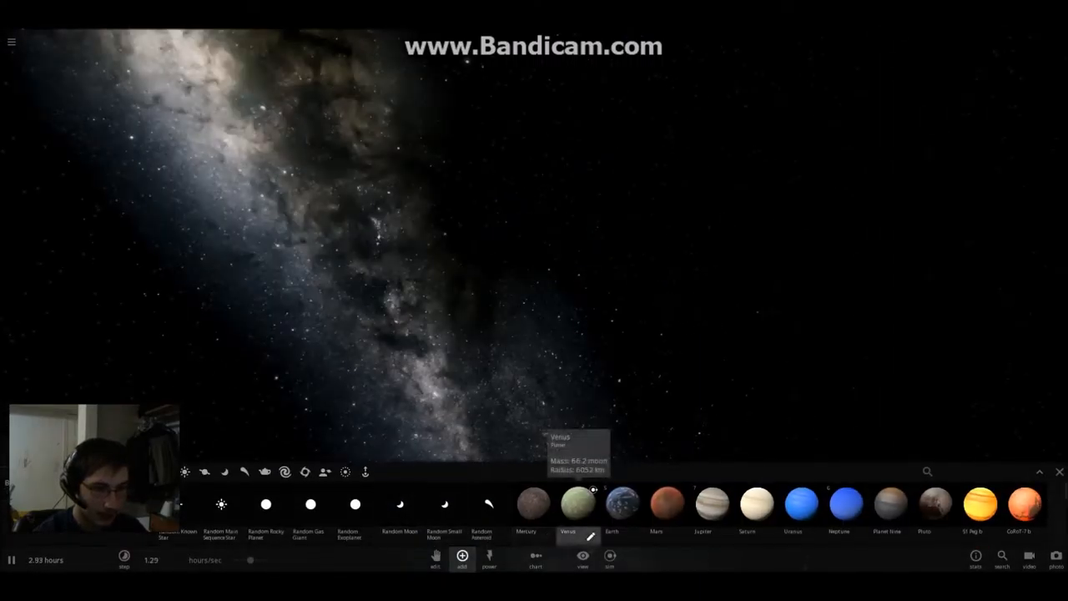
- Place two Earths in close mutual orbit and open one Earth's properties
left_click(618, 519)
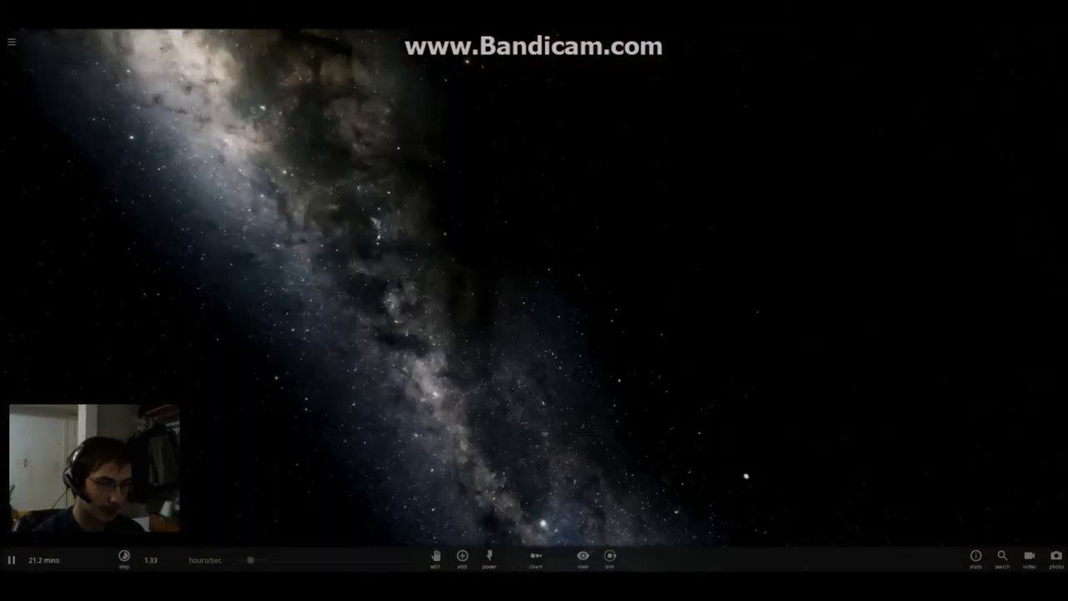
left_click(461, 561)
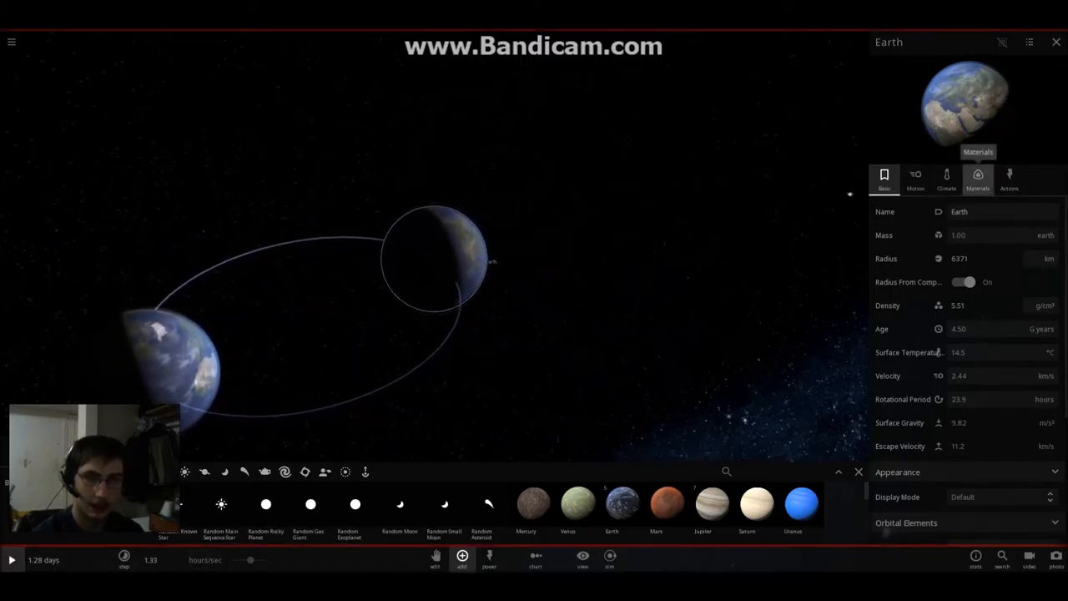
- Drag the Materials sliders to about 92% water and 7% hydrogen, with no iron or silicate
left_click(977, 176)
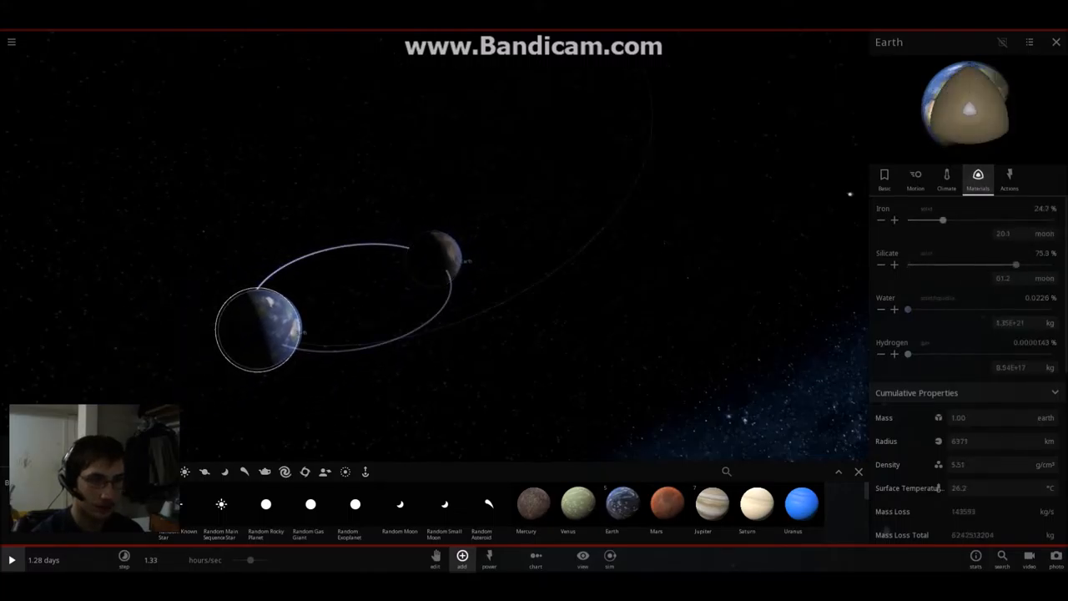
left_click_drag(943, 220, 1051, 219)
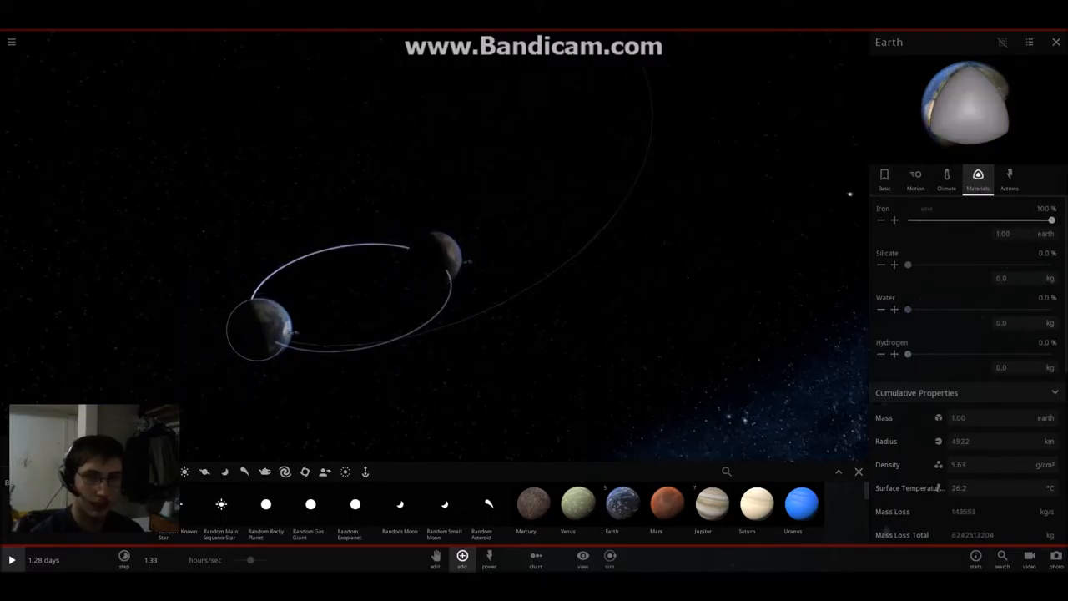
left_click(1054, 41)
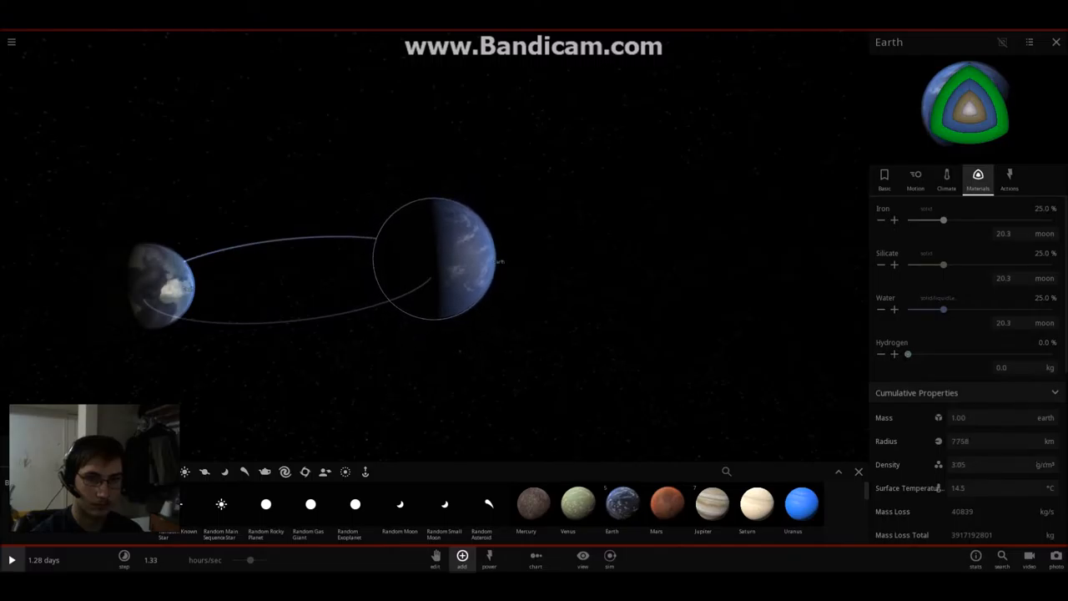
left_click_drag(944, 310, 1051, 309)
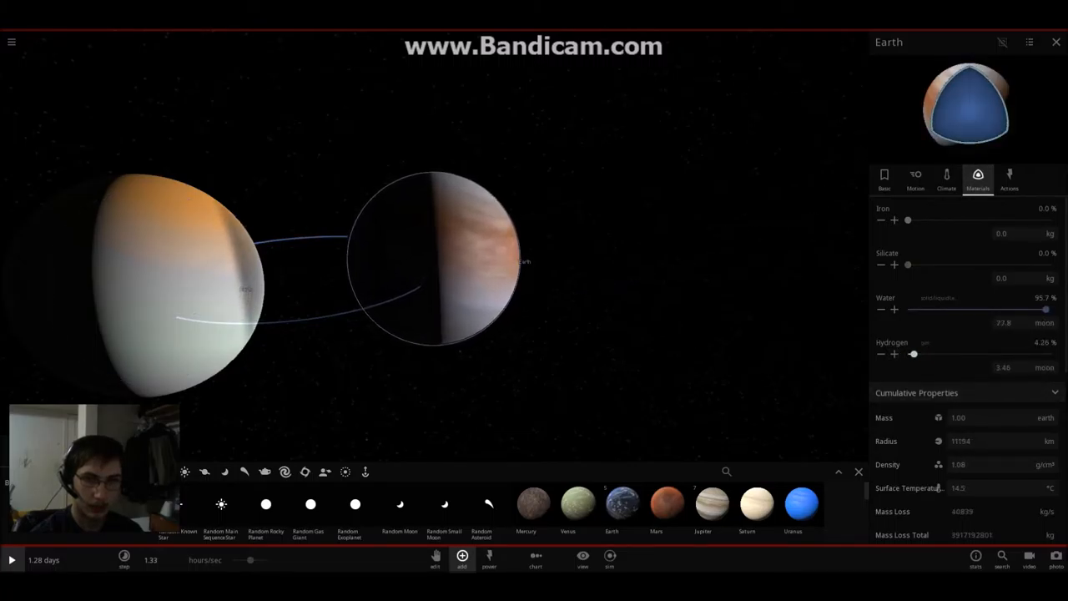
left_click_drag(1047, 309, 1040, 309)
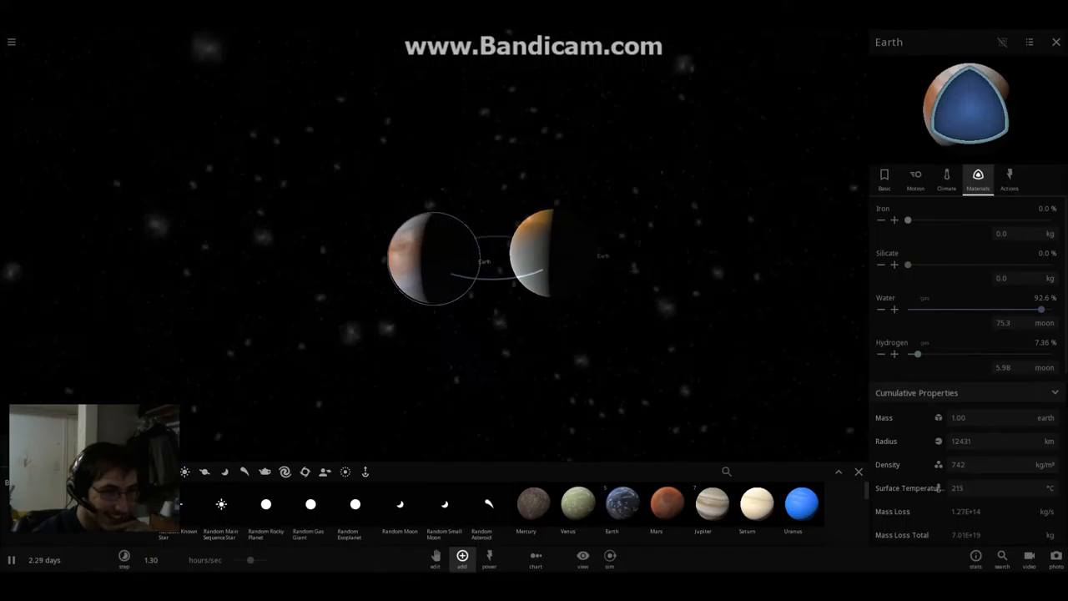
- Place a random small moon, Nilva, beside the upper Earth and view its properties
left_click(11, 42)
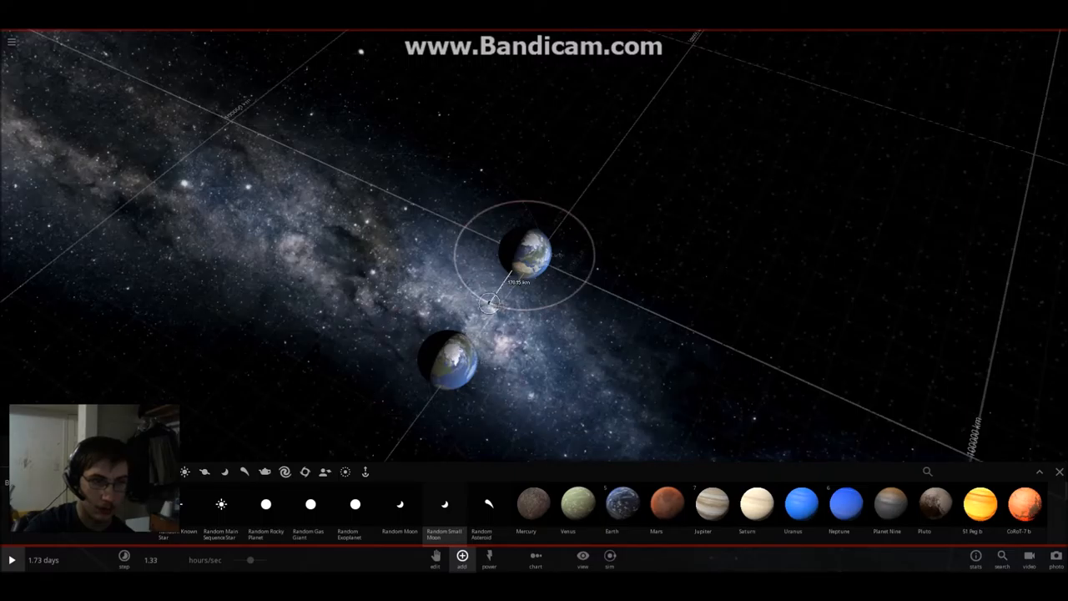
left_click(530, 250)
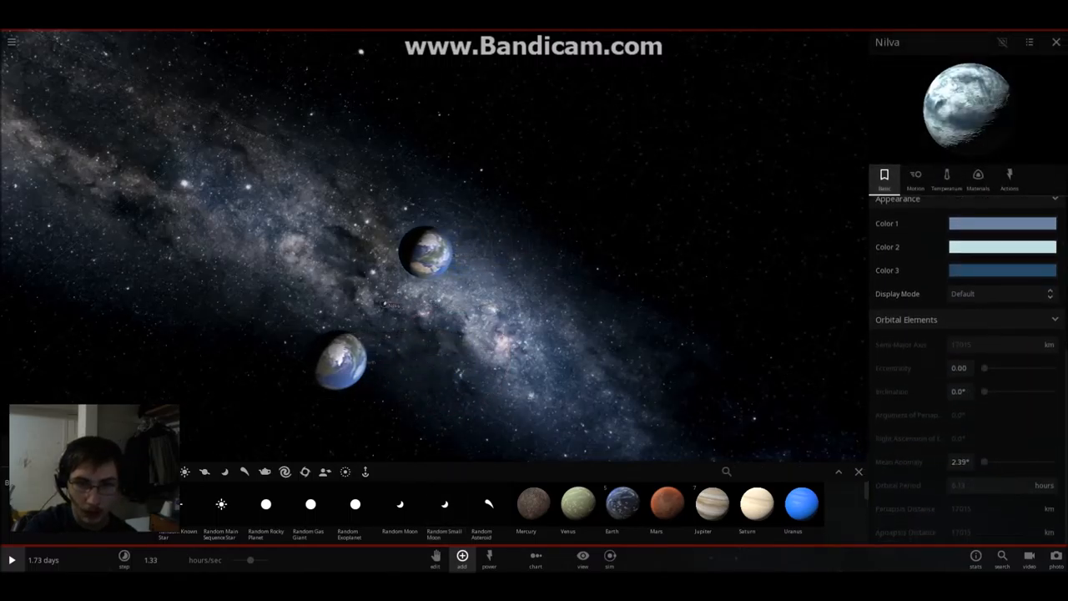
mouse_move(915, 175)
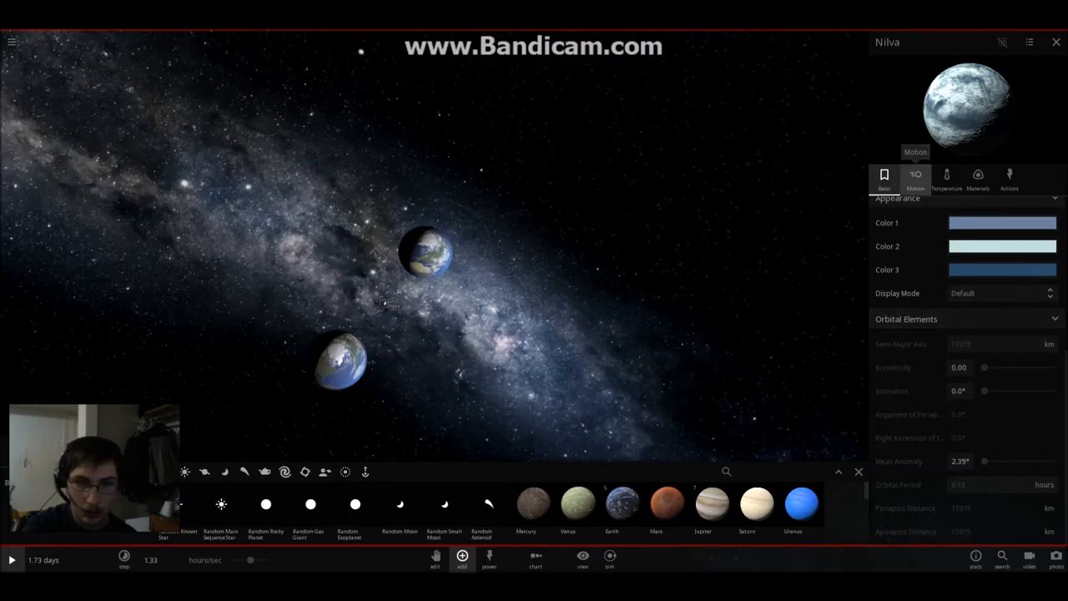
- On Nilva's Motion tab, enter 171 as the semi-major axis
left_click(915, 175)
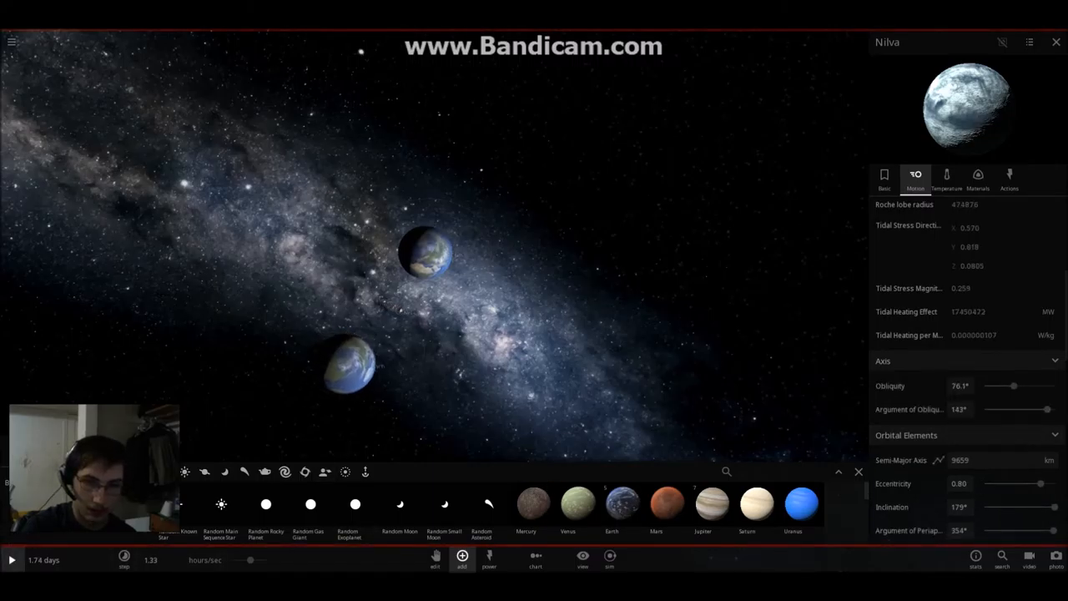
left_click(964, 459)
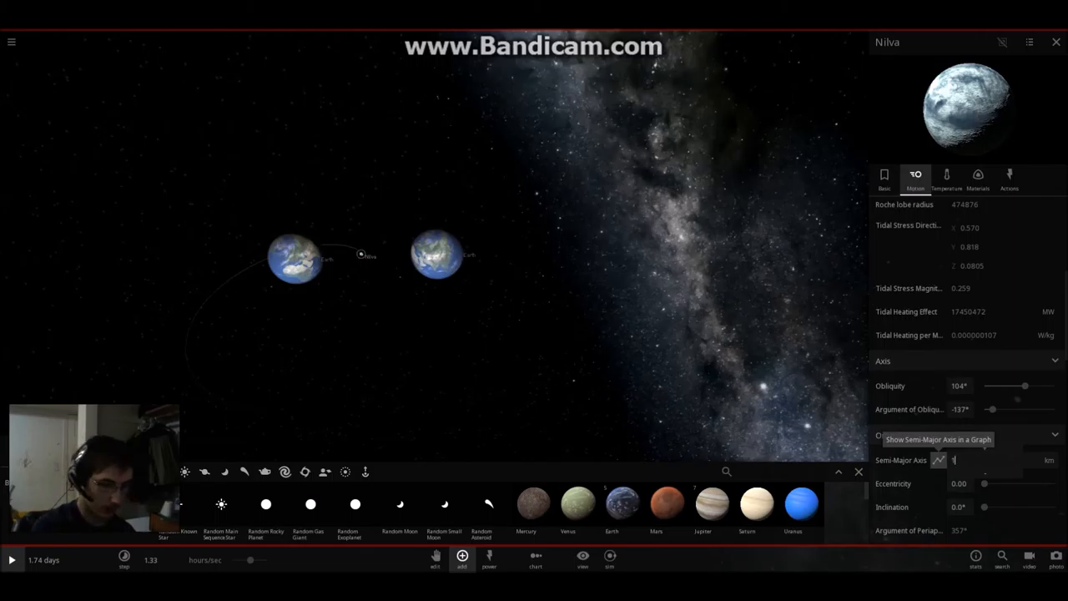
type("171")
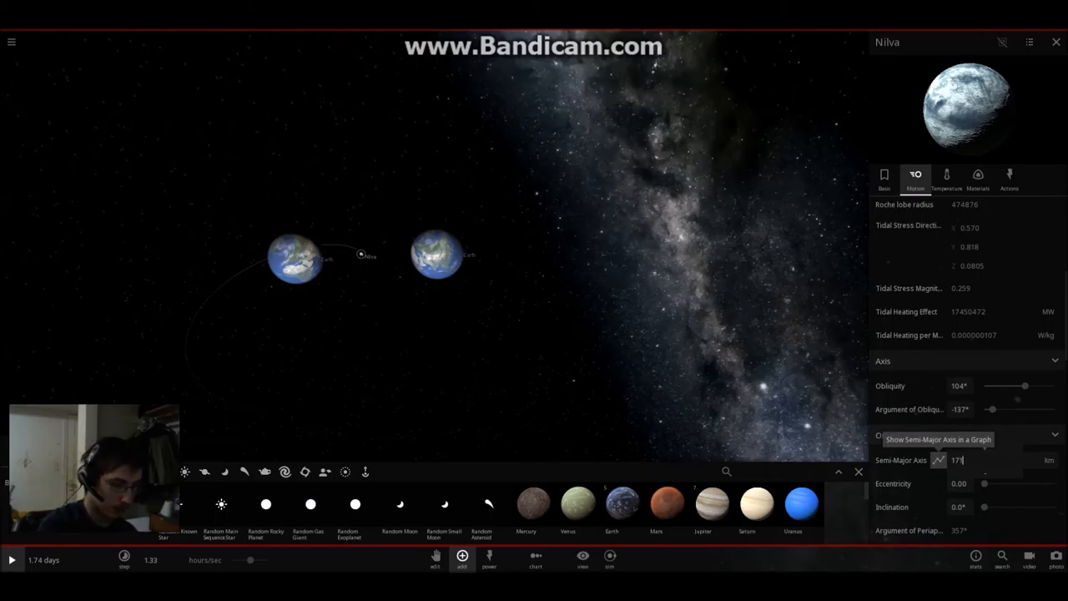